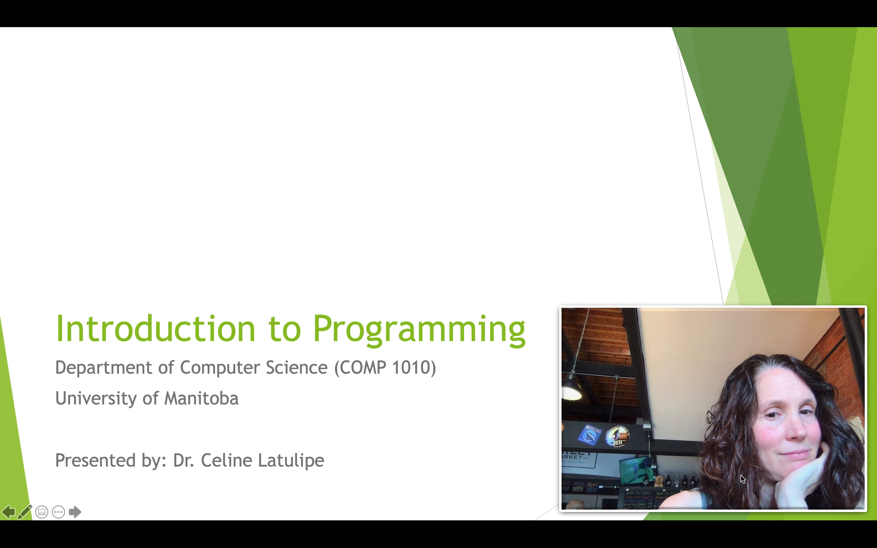
pyautogui.moveTo(529, 481)
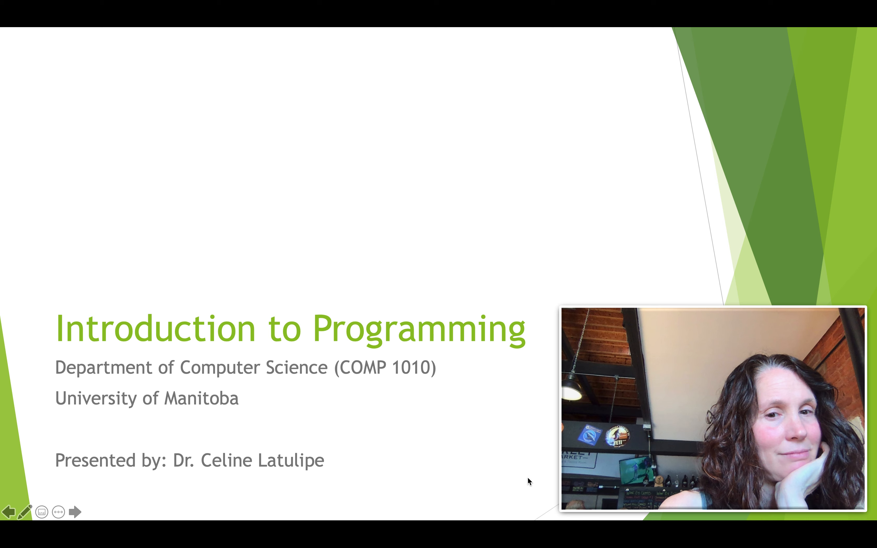
# Step: Advance from the title slide to the Computer Programming slide with its opening points
pyautogui.click(77, 511)
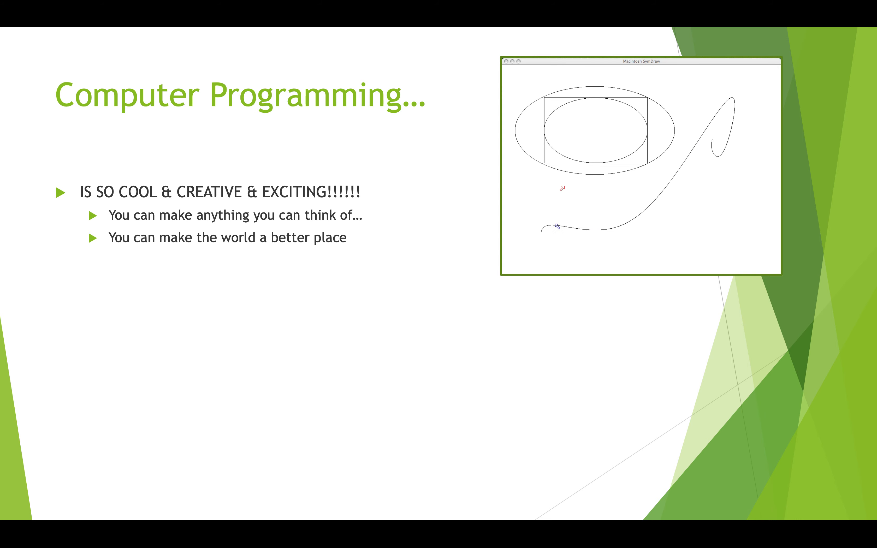
# Step: Reveal the logical-art-form bullets and the rectangle-drawing code sketch with its output
pyautogui.click(582, 213)
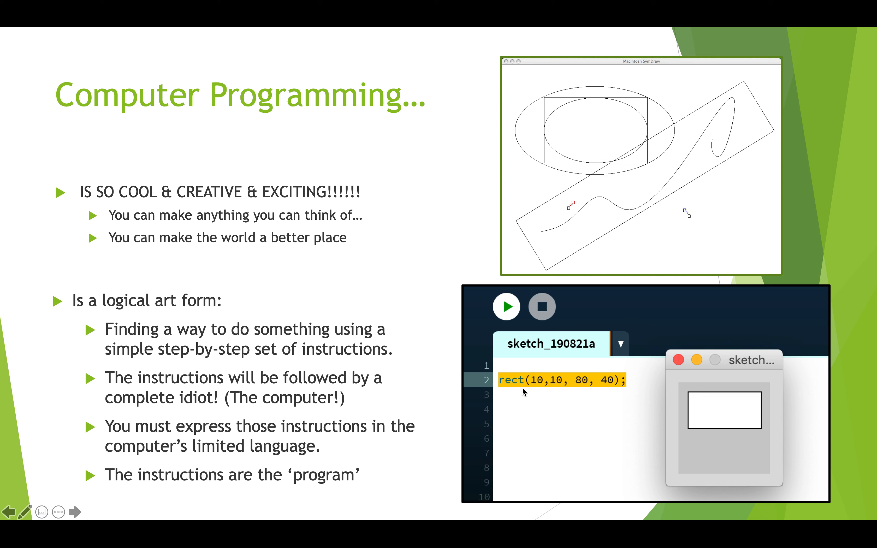
pyautogui.moveTo(590, 391)
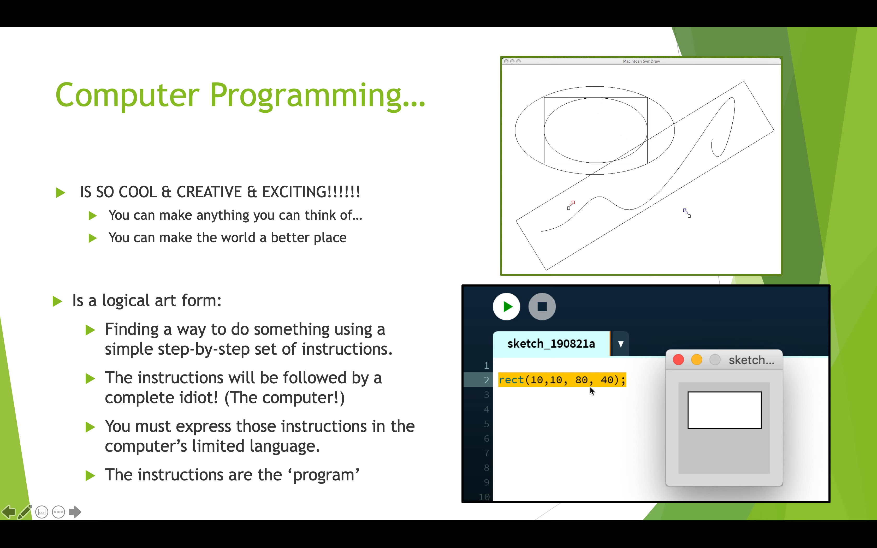
pyautogui.click(77, 512)
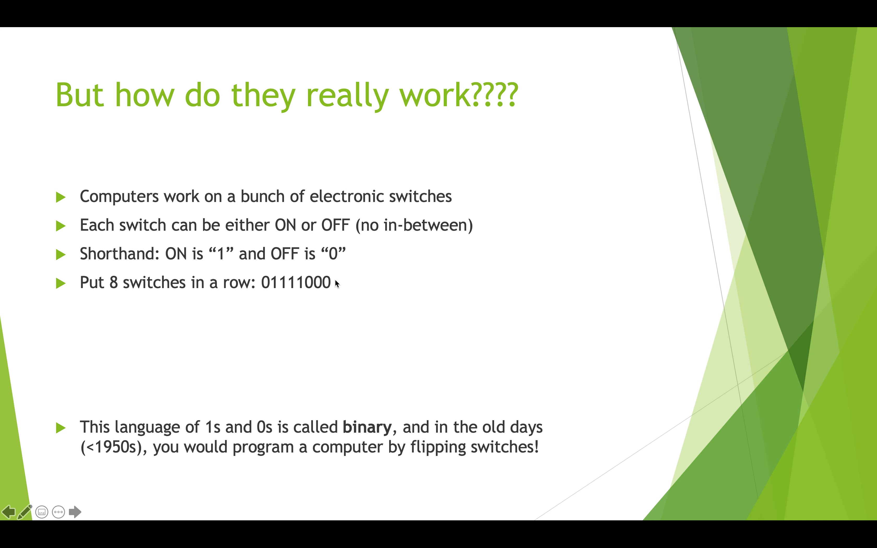
pyautogui.moveTo(271, 288)
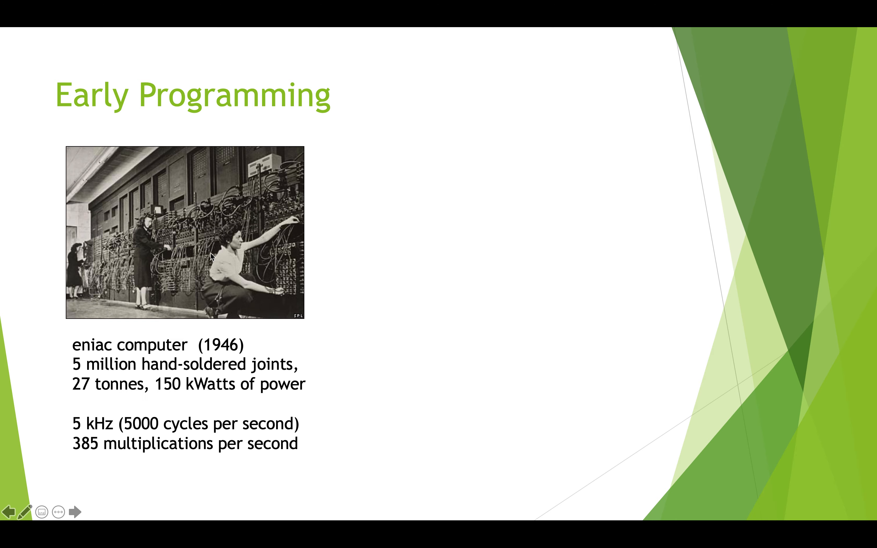
pyautogui.moveTo(121, 328)
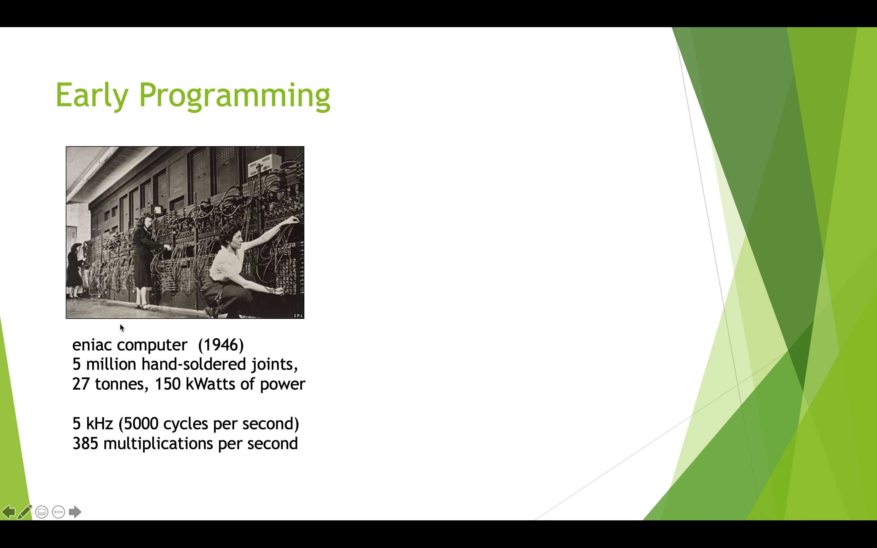
pyautogui.moveTo(221, 222)
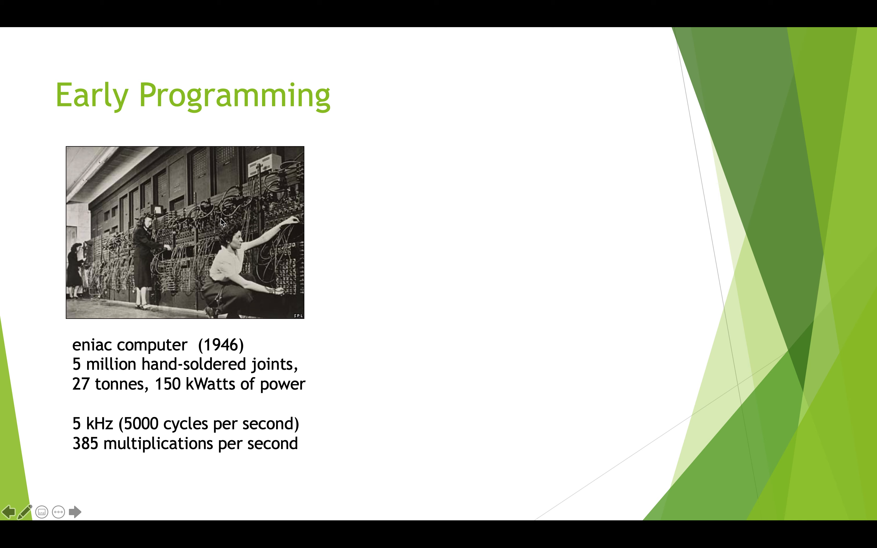
pyautogui.moveTo(167, 295)
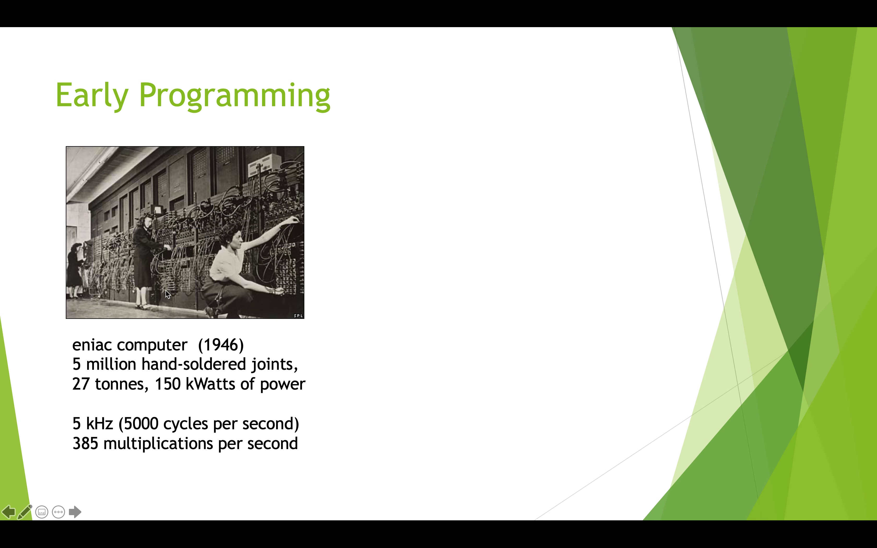
pyautogui.moveTo(278, 221)
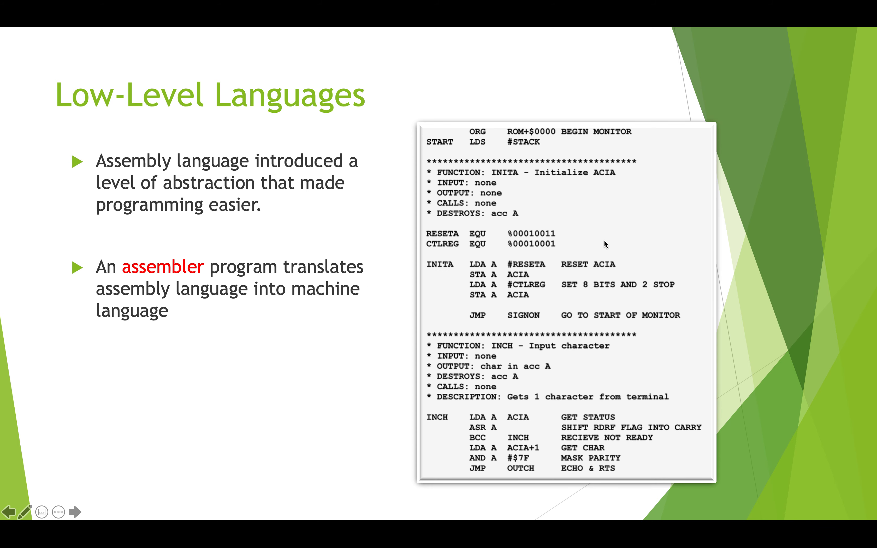
pyautogui.moveTo(236, 169)
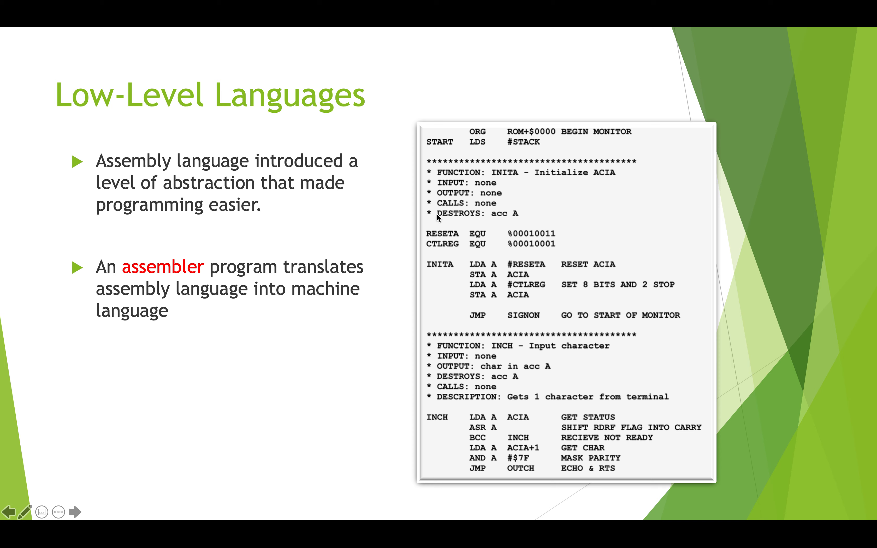
pyautogui.moveTo(493, 375)
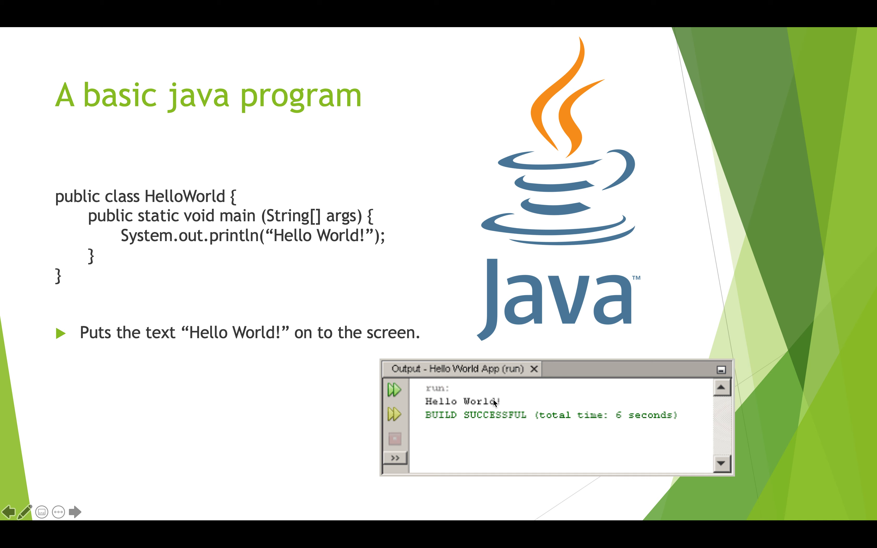
# Step: Advance to the basic Java program slide showing the HelloWorld code and its output
pyautogui.click(74, 511)
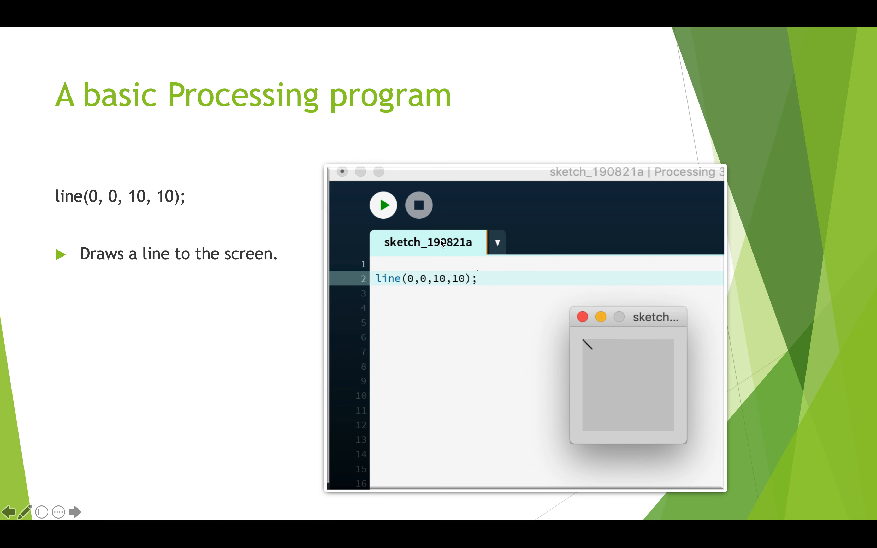
pyautogui.moveTo(196, 232)
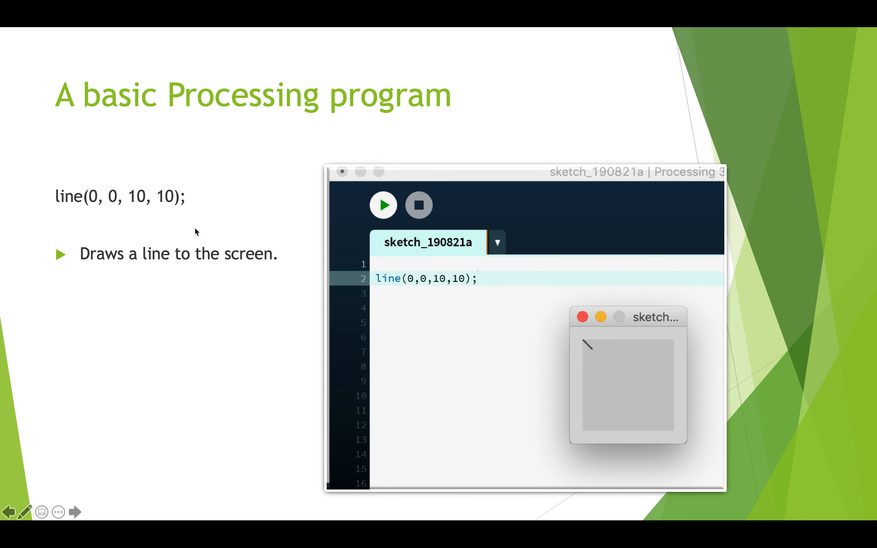
pyautogui.moveTo(390, 271)
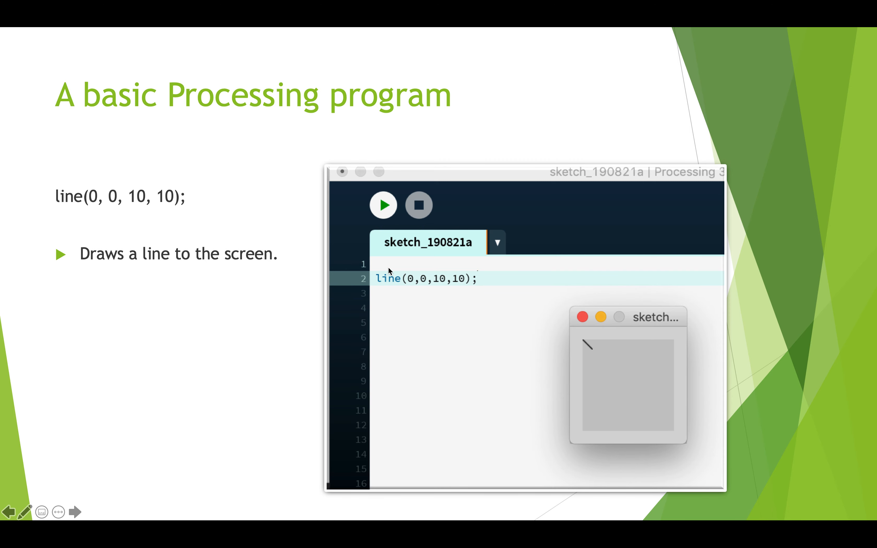
pyautogui.moveTo(227, 214)
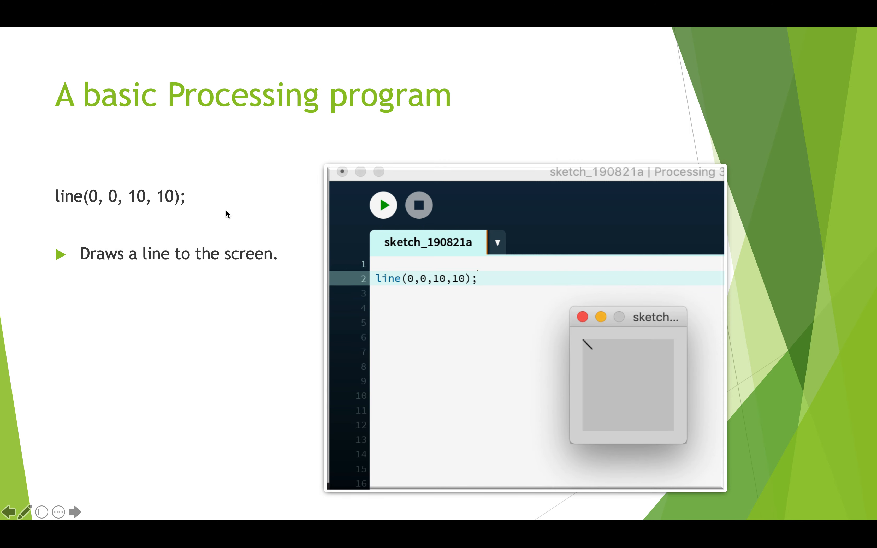
pyautogui.moveTo(307, 283)
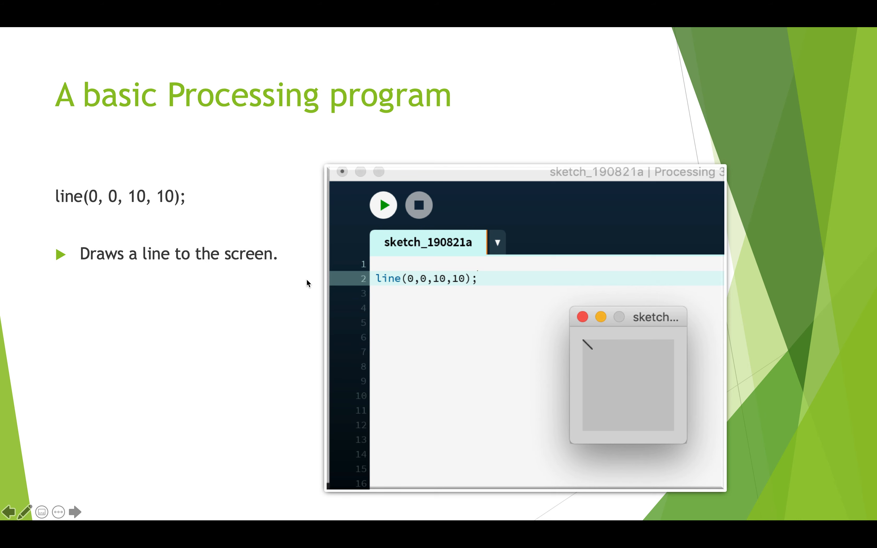
pyautogui.moveTo(403, 283)
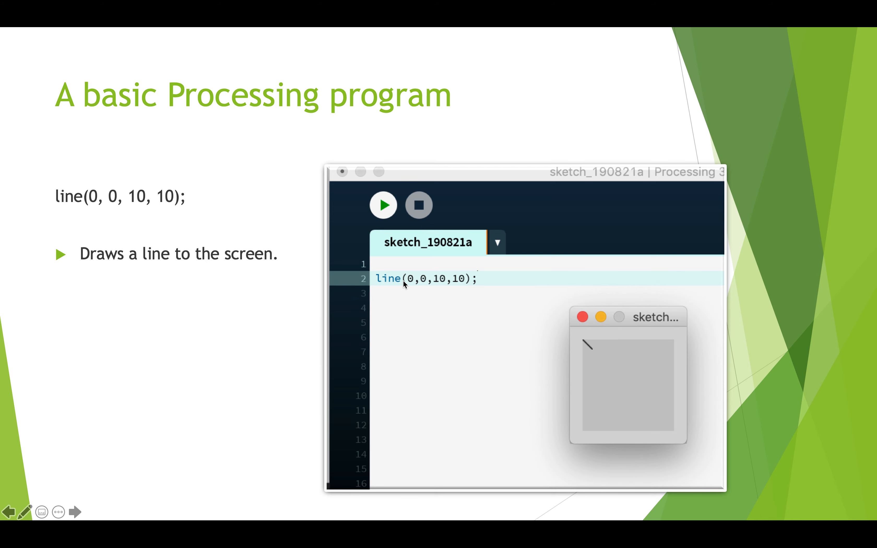
pyautogui.moveTo(468, 280)
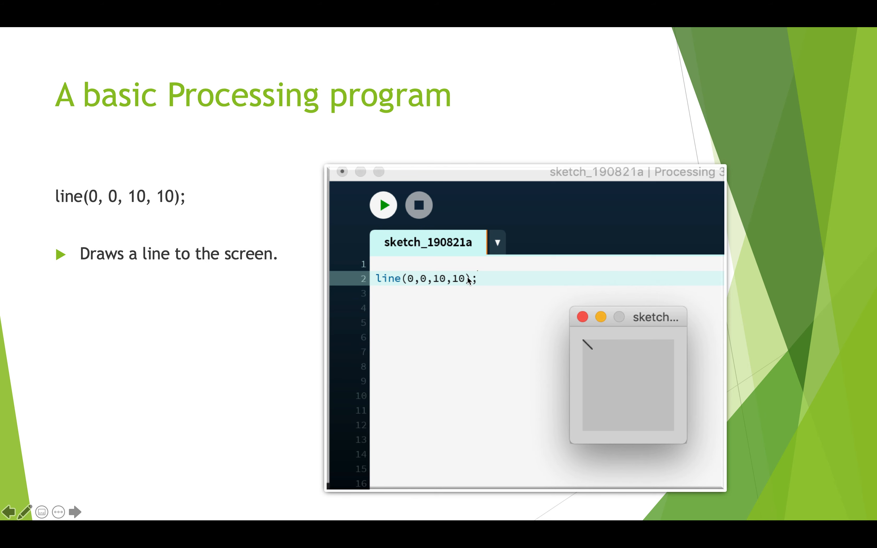
pyautogui.moveTo(402, 205)
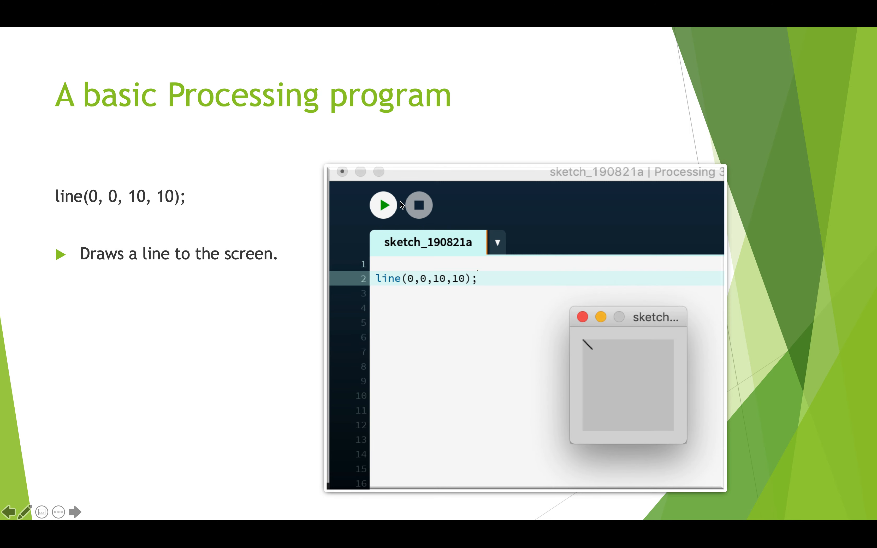
pyautogui.moveTo(384, 218)
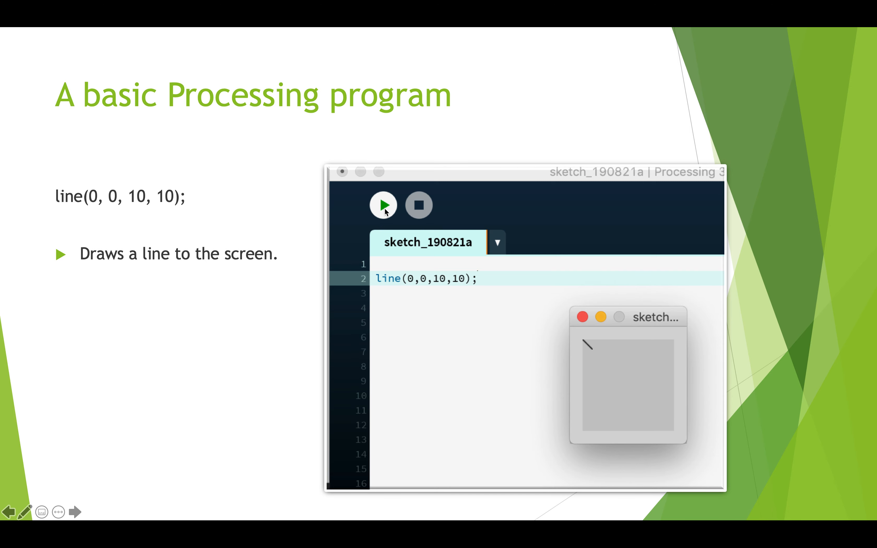
pyautogui.moveTo(685, 322)
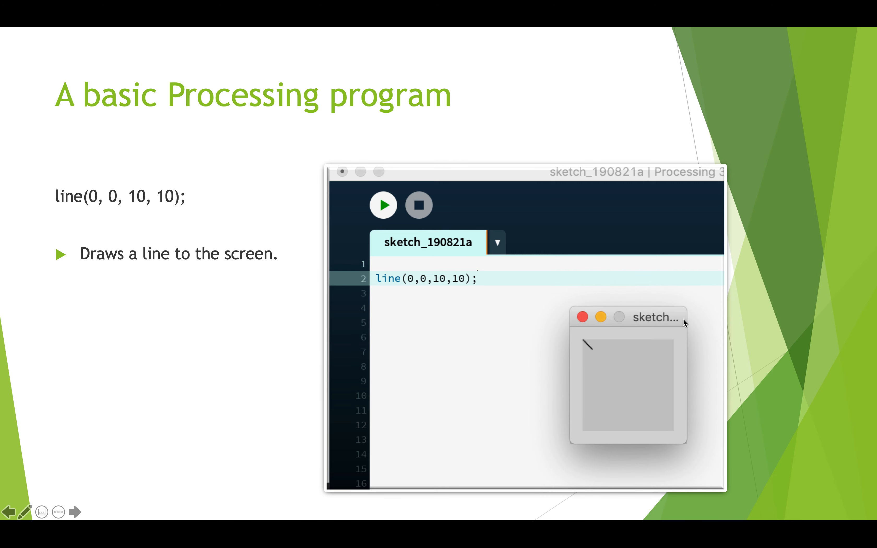
pyautogui.moveTo(591, 348)
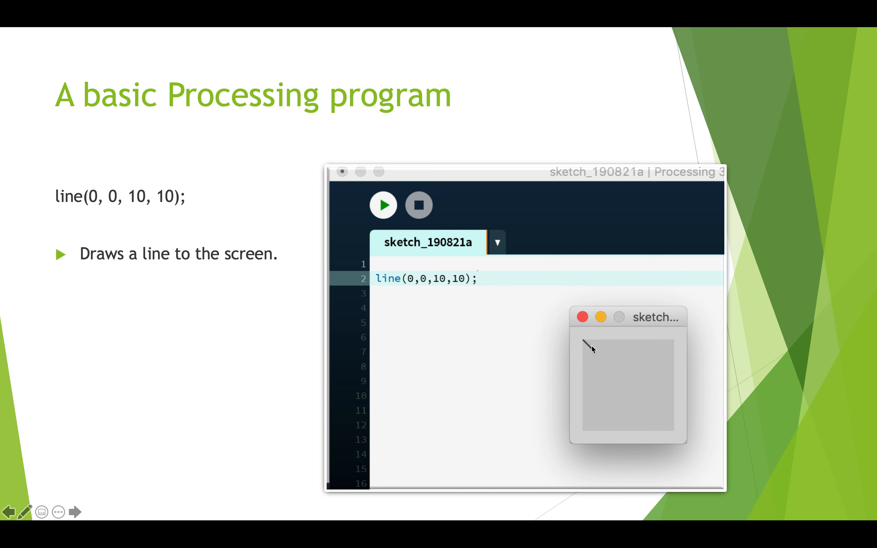
pyautogui.moveTo(412, 290)
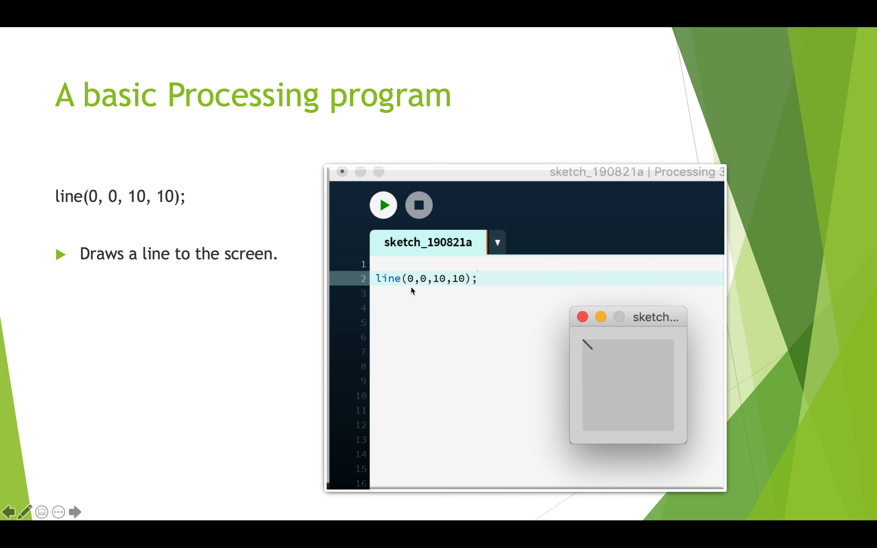
pyautogui.moveTo(475, 291)
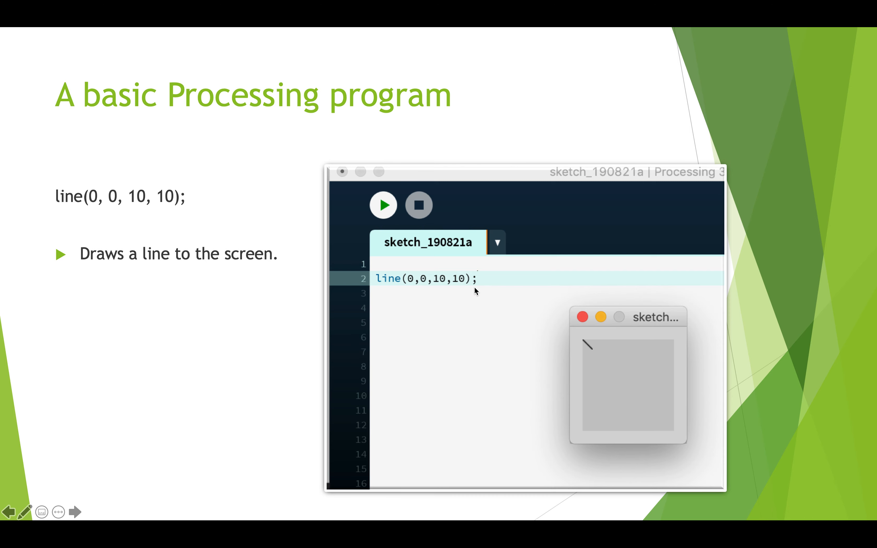
pyautogui.moveTo(411, 283)
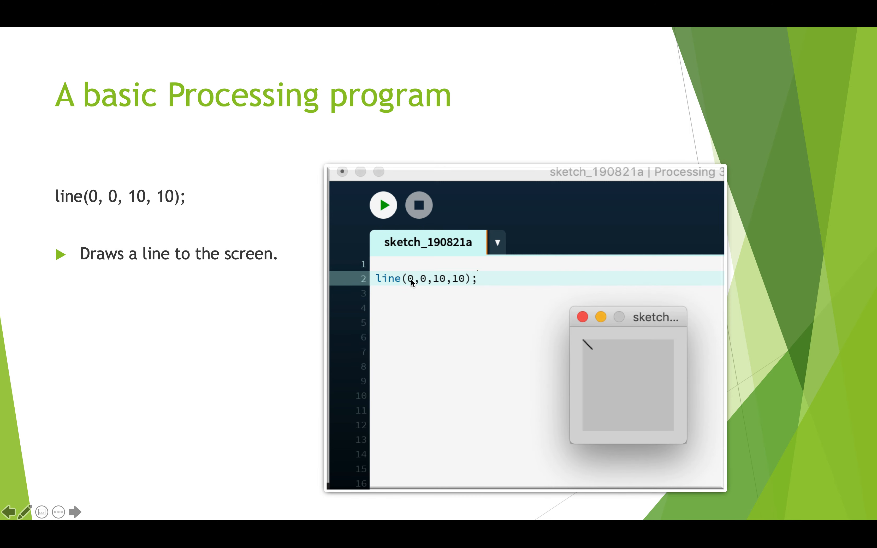
pyautogui.moveTo(425, 284)
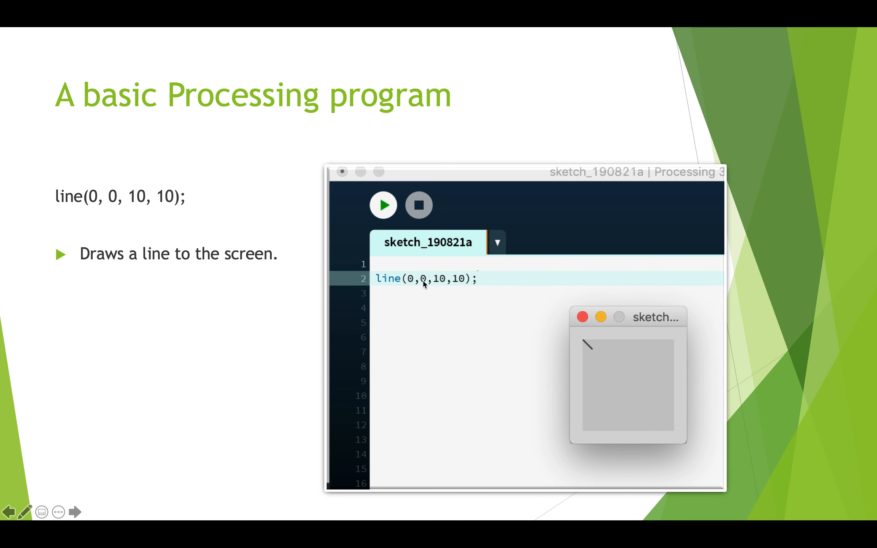
pyautogui.moveTo(594, 343)
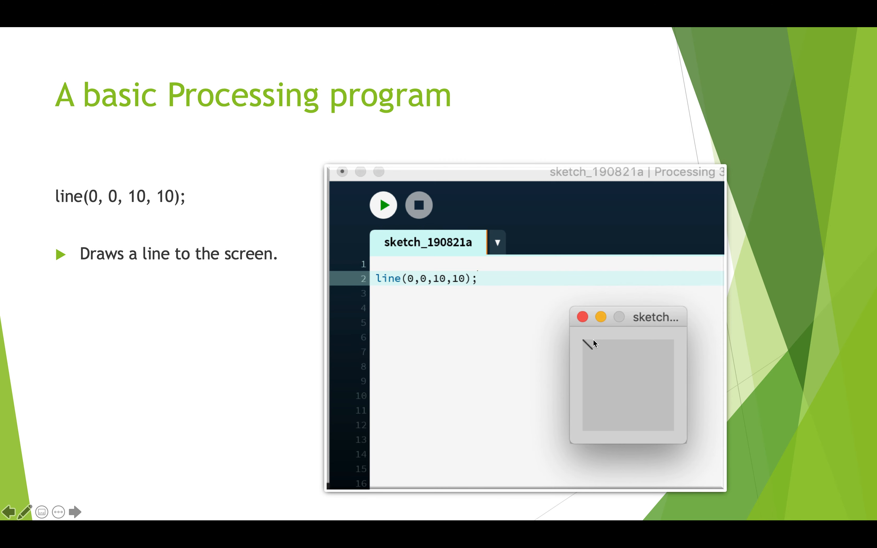
pyautogui.moveTo(587, 342)
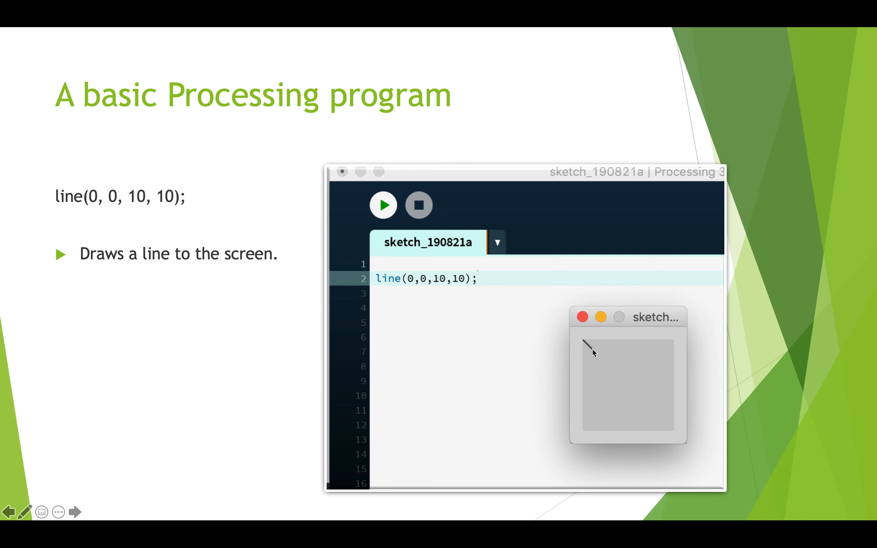
pyautogui.moveTo(593, 337)
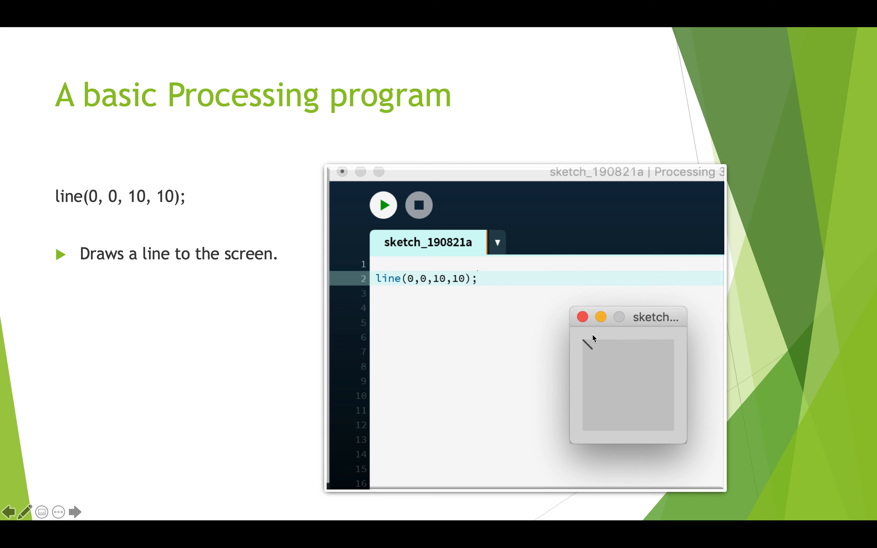
pyautogui.moveTo(590, 352)
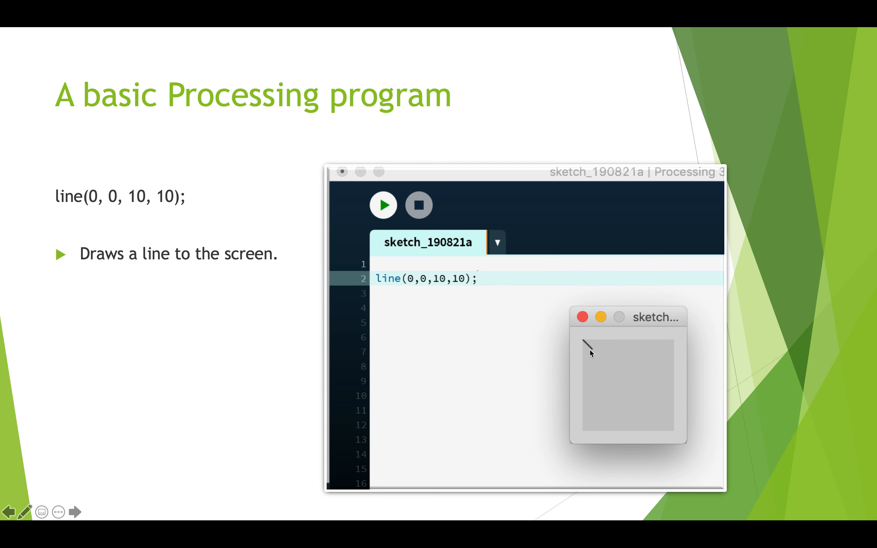